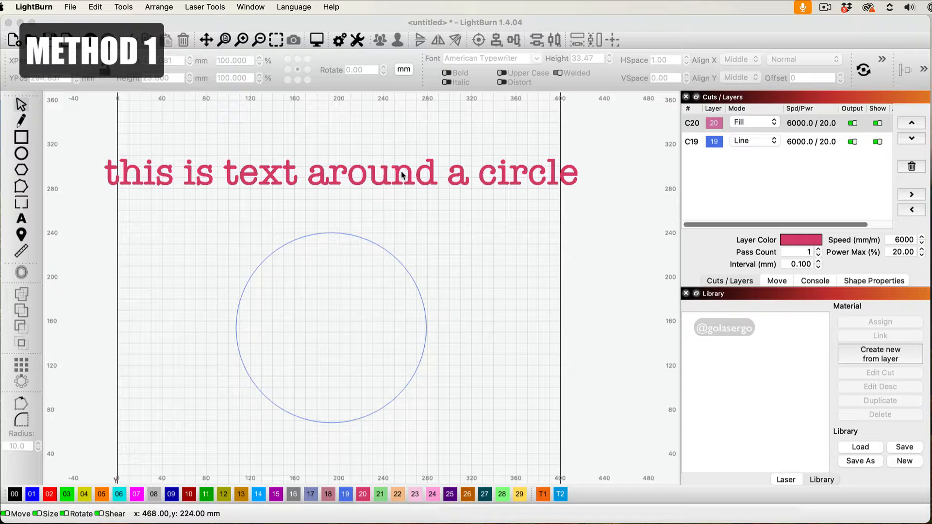
Select the 'this is text around a circle' line, then add the circle to the selection
{"action": "left_click", "coordinate": [339, 172]}
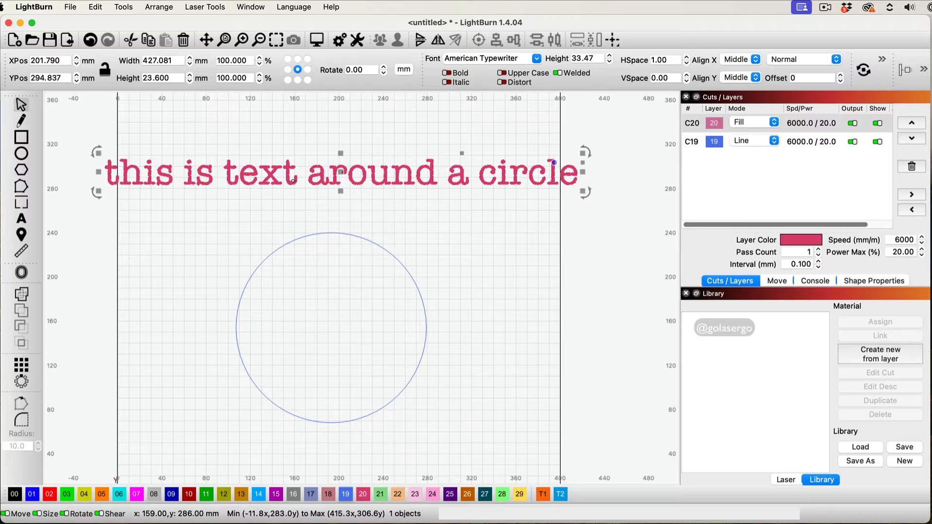
{"action": "left_click", "coordinate": [553, 457]}
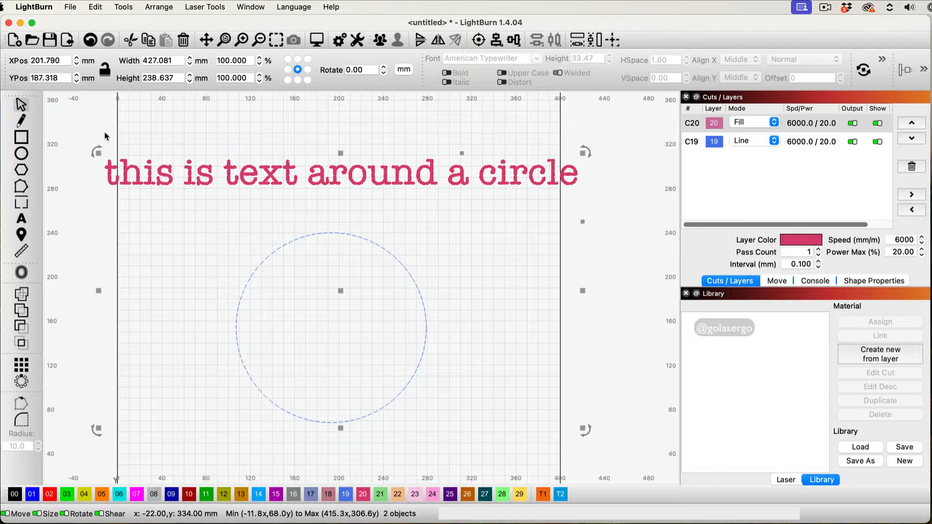
{"action": "mouse_move", "coordinate": [339, 293]}
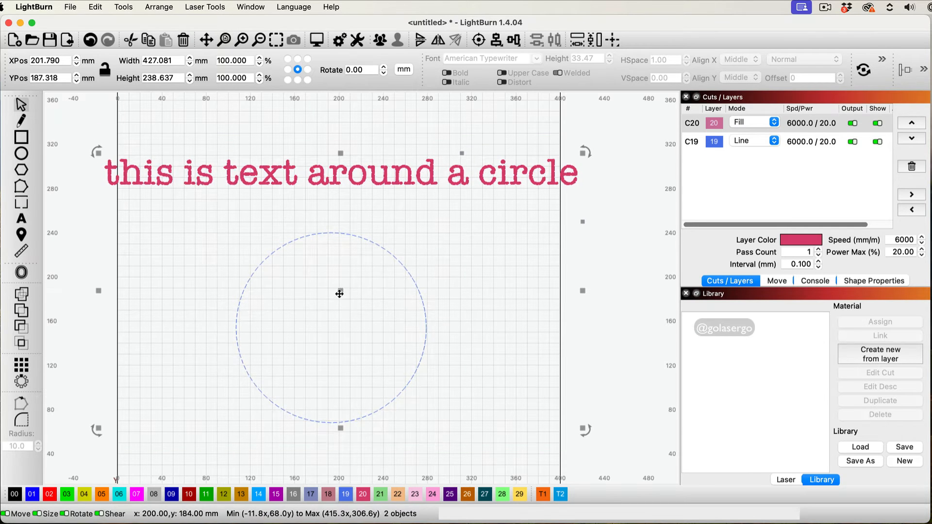
Apply Path to Text from the right-click menu to curve the sentence along the circle
{"action": "right_click", "coordinate": [340, 293]}
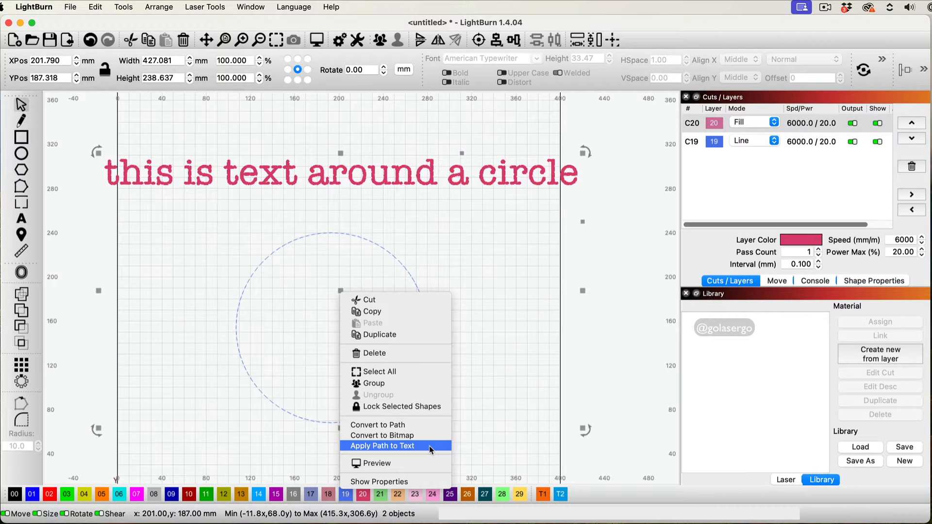
{"action": "left_click", "coordinate": [383, 446]}
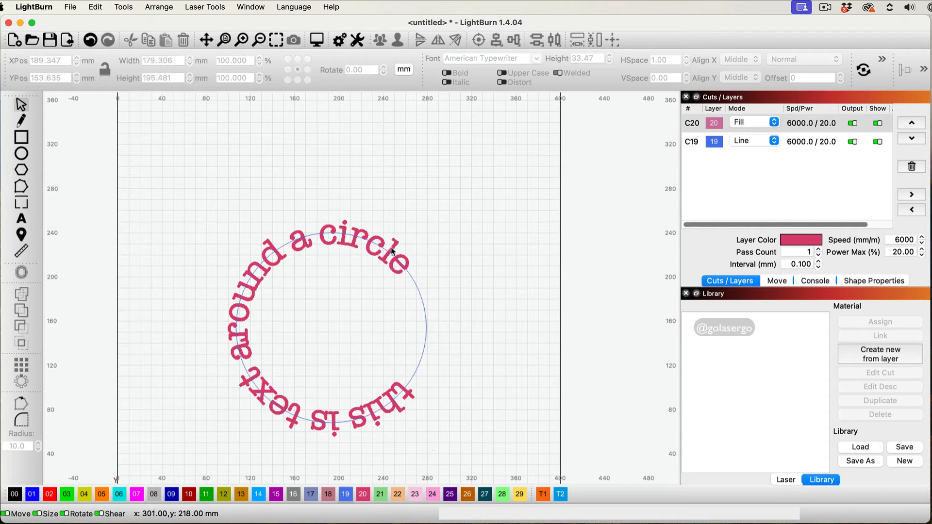
{"action": "mouse_move", "coordinate": [471, 228]}
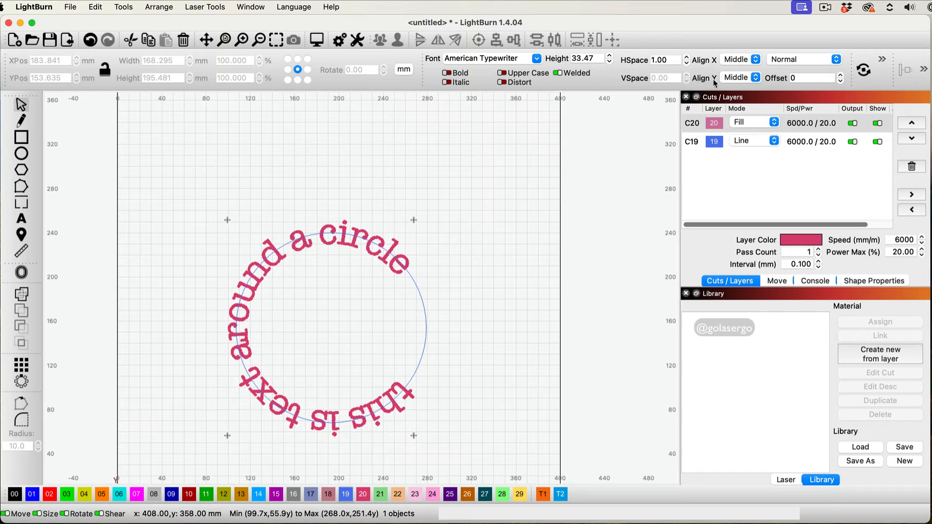
Switch the curved text's Align Y from Top to Bottom so letters sit outside the circle
{"action": "left_click", "coordinate": [740, 77]}
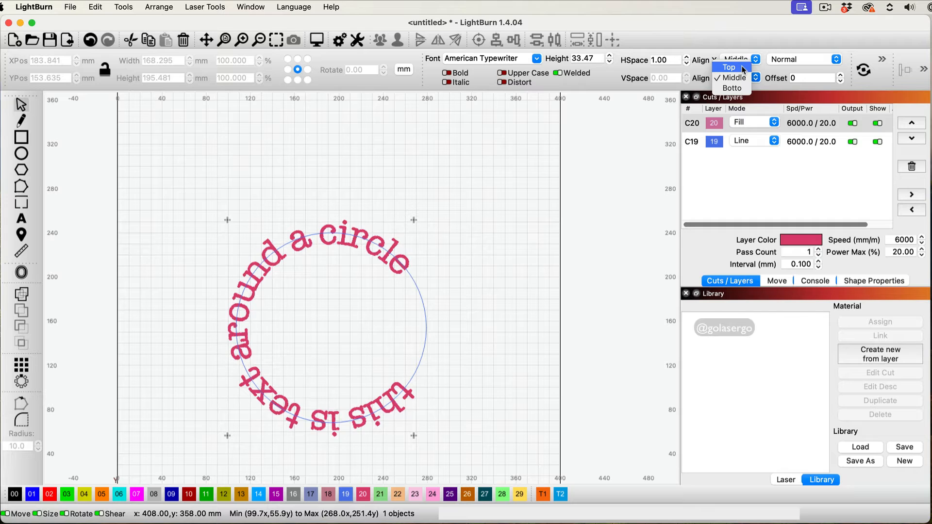
{"action": "left_click", "coordinate": [729, 66]}
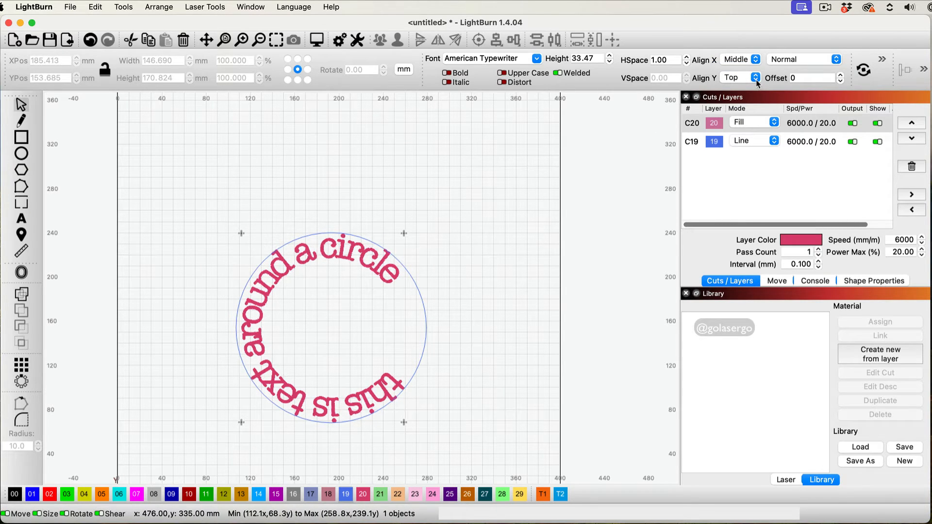
{"action": "left_click", "coordinate": [755, 77]}
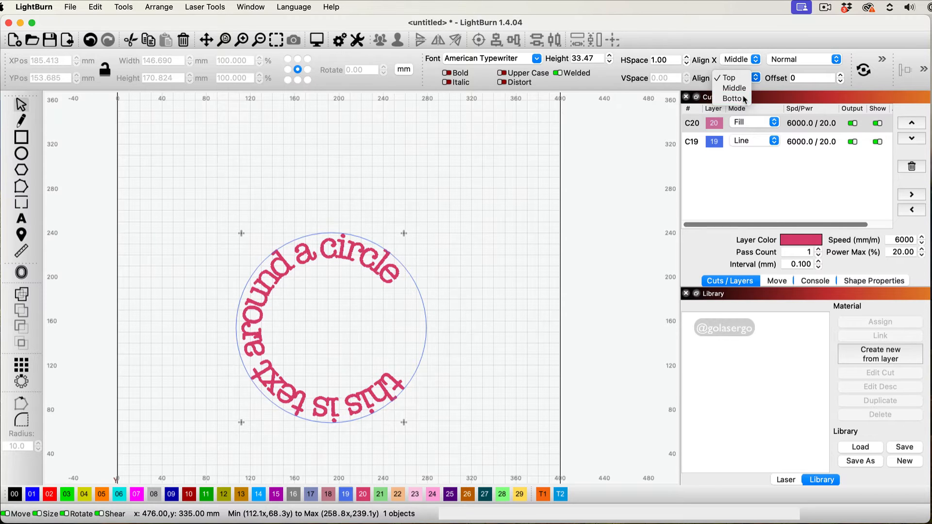
{"action": "left_click", "coordinate": [733, 99]}
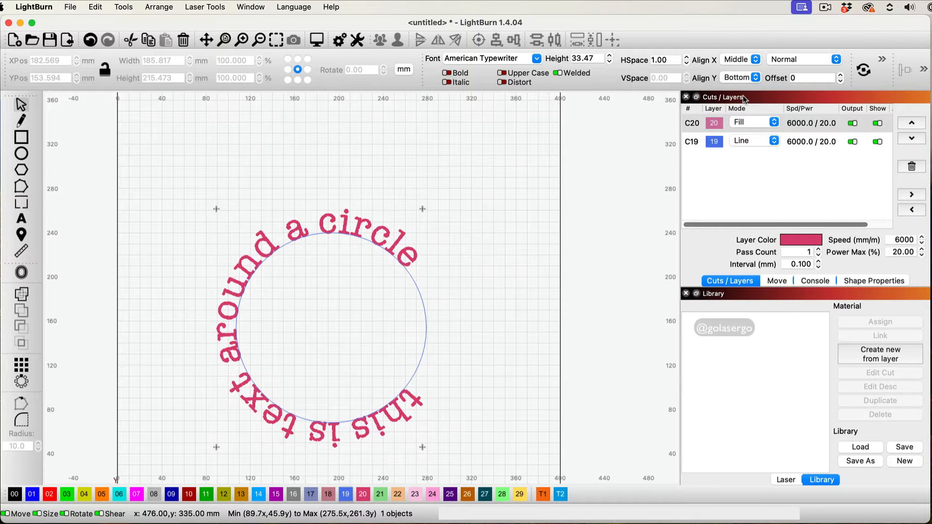
{"action": "mouse_move", "coordinate": [424, 267]}
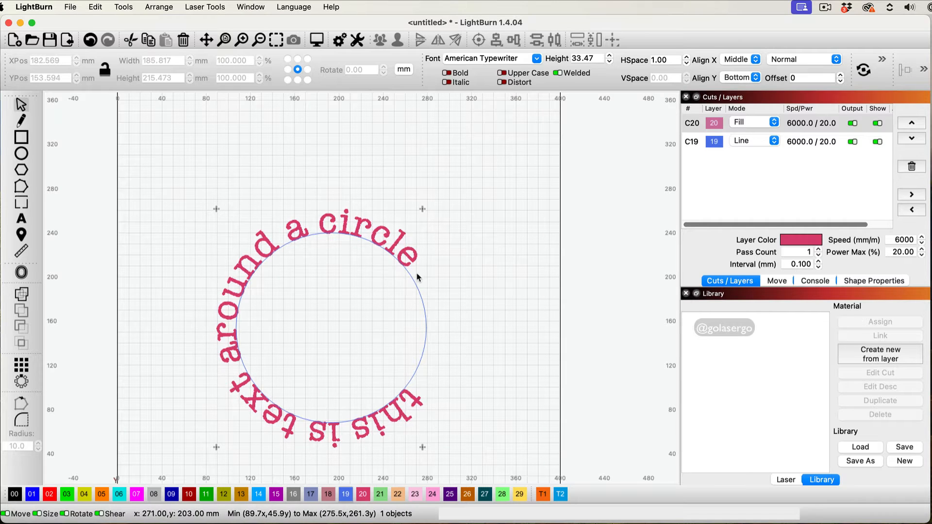
{"action": "mouse_move", "coordinate": [476, 236]}
{"action": "type", "text": "43.47"}
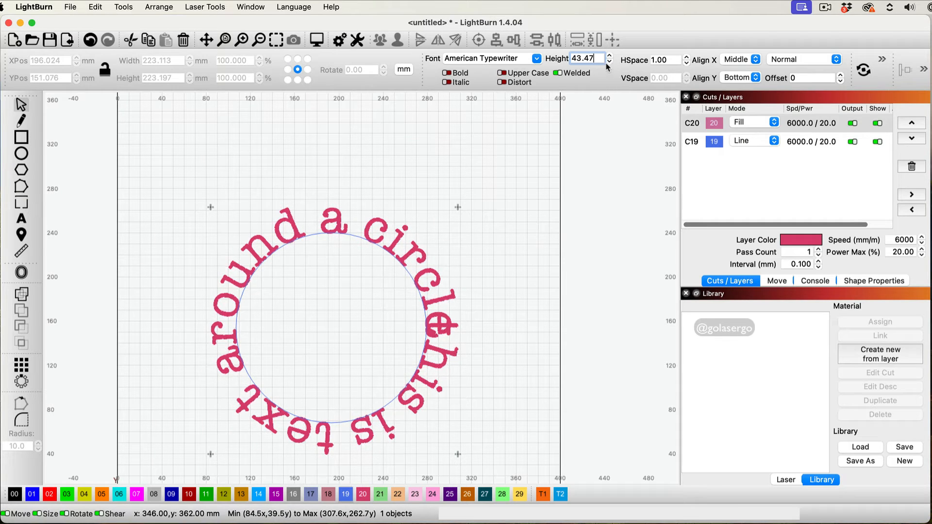
Set the wrapped text's HSpace to 4.00 and raise its height from 30.97 to 38.47
{"action": "type", "text": "30.97"}
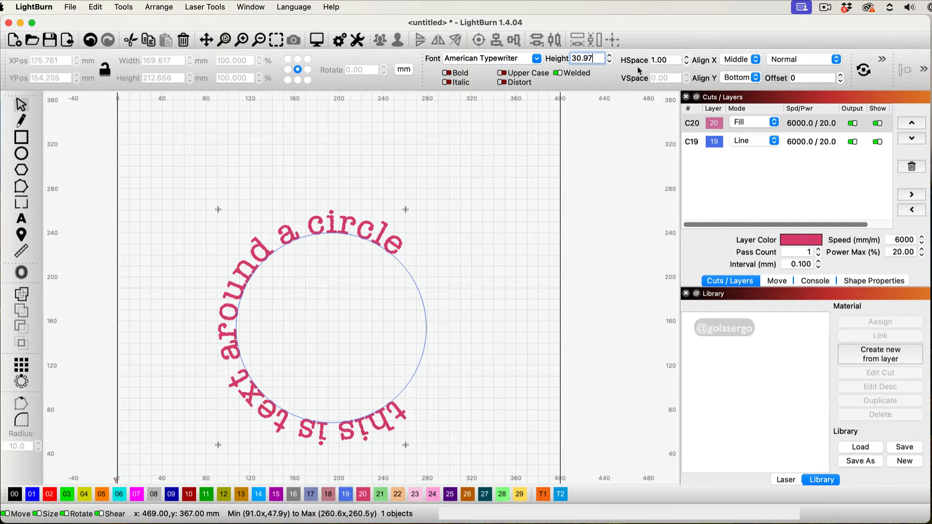
{"action": "type", "text": "4.00"}
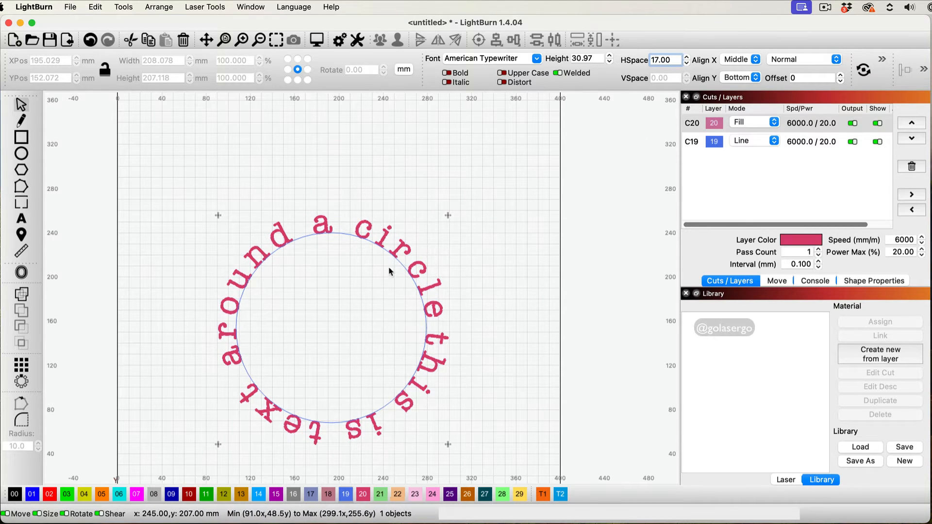
{"action": "mouse_move", "coordinate": [384, 247]}
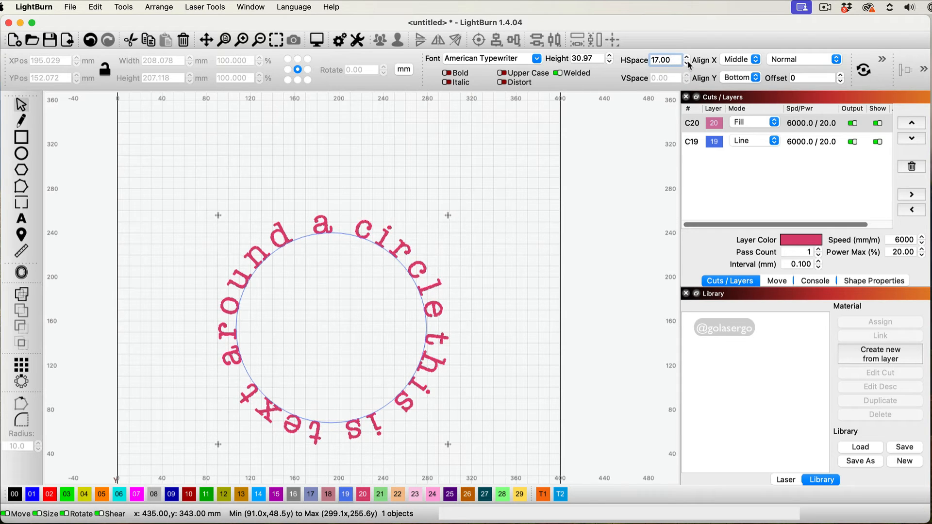
{"action": "left_click", "coordinate": [687, 63]}
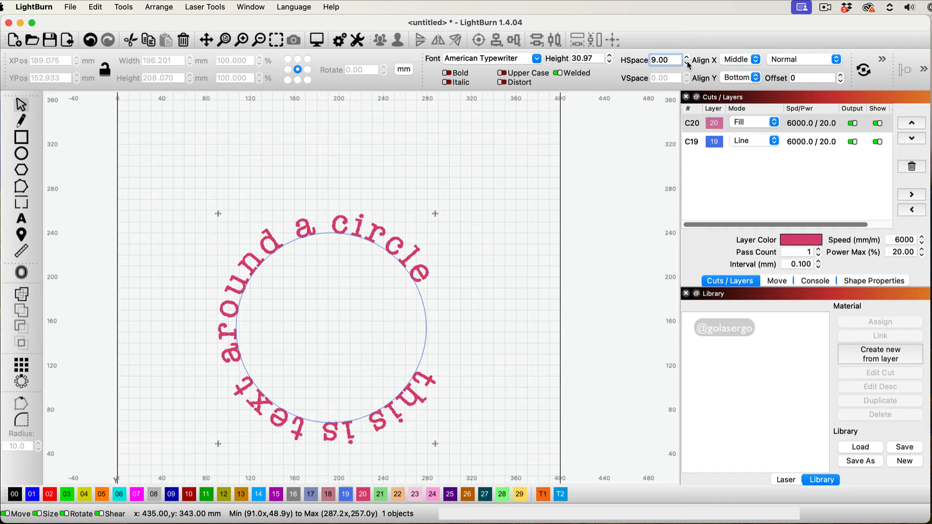
{"action": "type", "text": "4.00"}
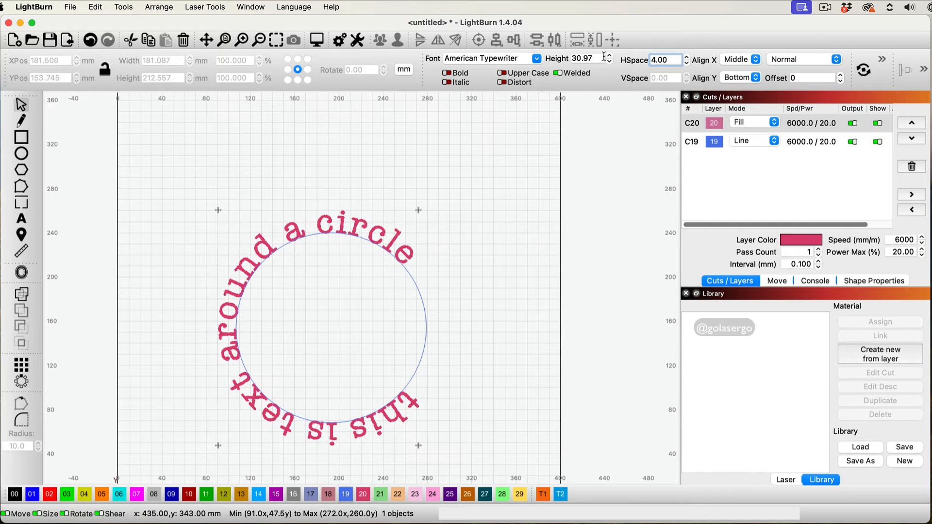
{"action": "type", "text": "38.47"}
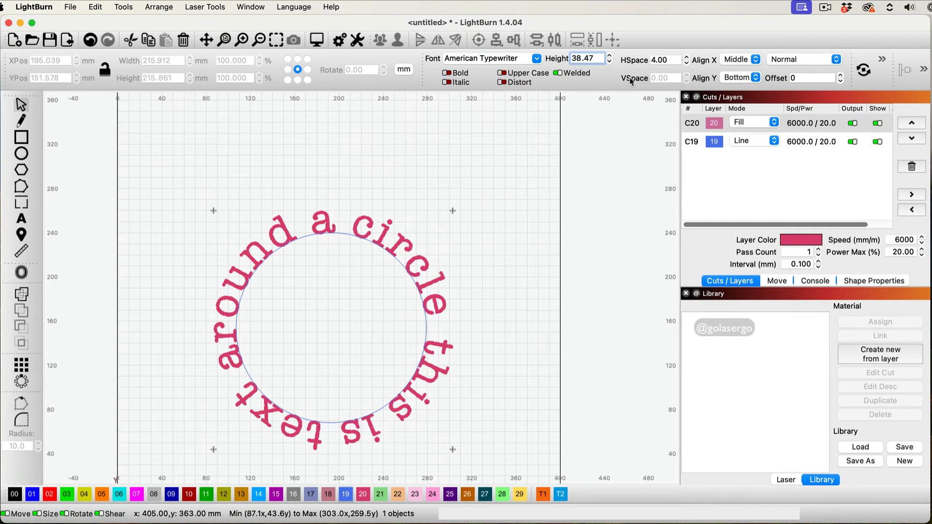
{"action": "mouse_move", "coordinate": [660, 85]}
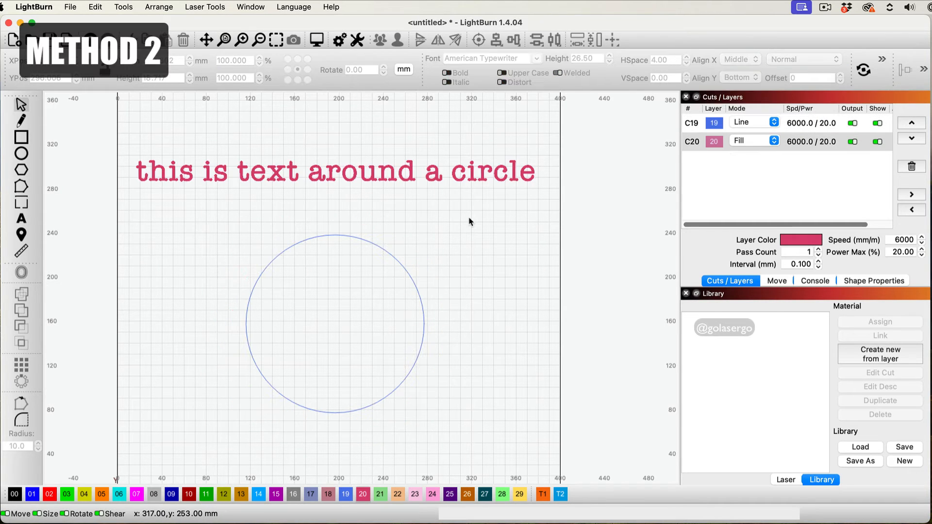
{"action": "mouse_move", "coordinate": [413, 189]}
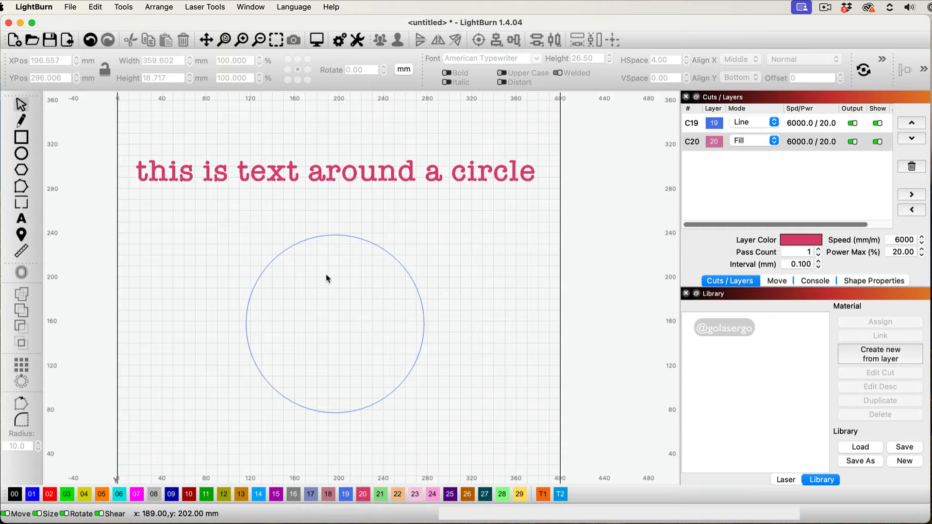
{"action": "mouse_move", "coordinate": [402, 172]}
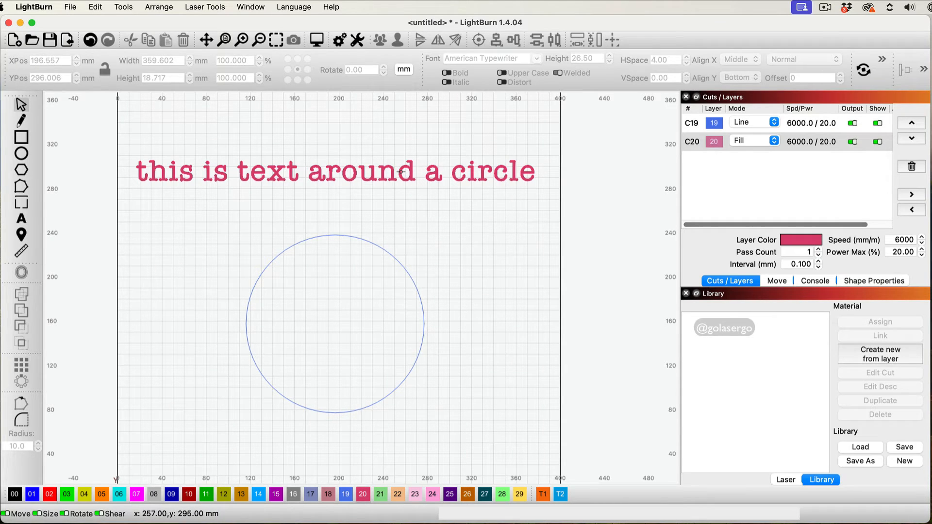
Select the straight sentence above the circle and shrink it with its corner scale handle
{"action": "left_click", "coordinate": [336, 172]}
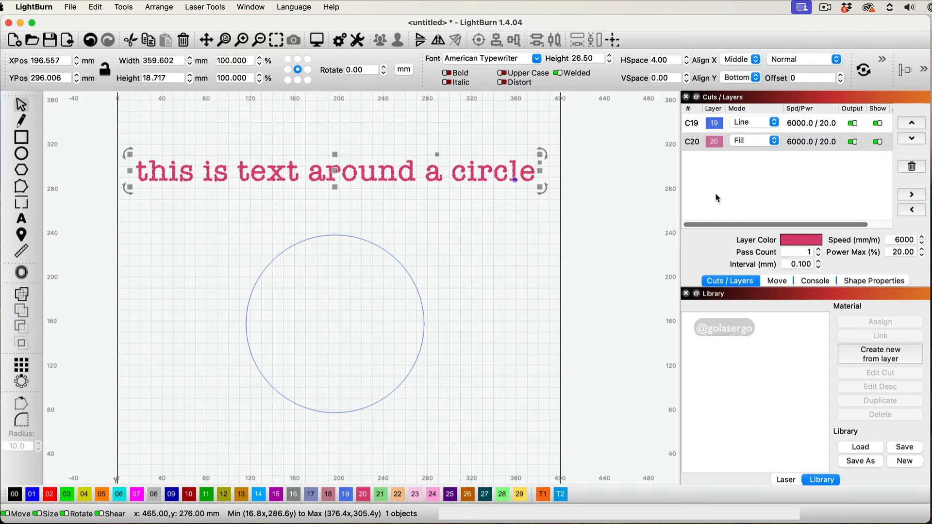
{"action": "mouse_move", "coordinate": [545, 212]}
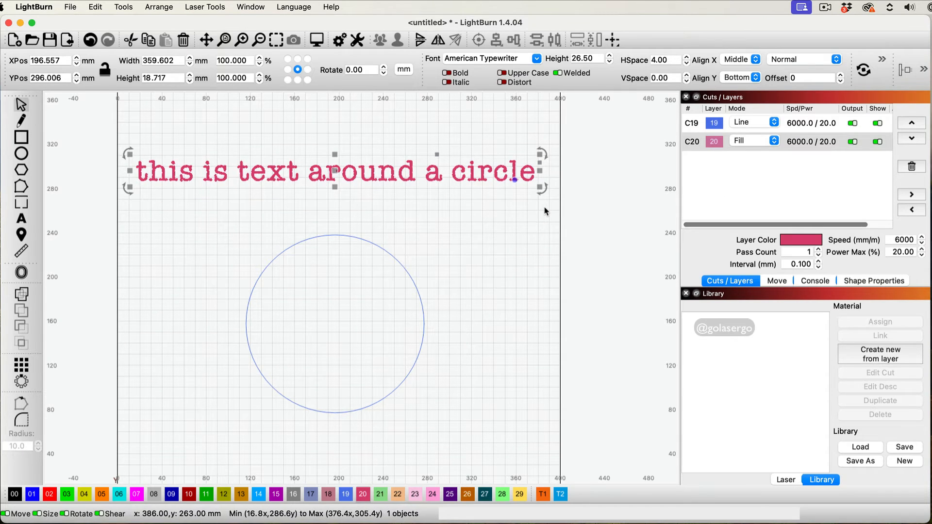
{"action": "mouse_move", "coordinate": [547, 219]}
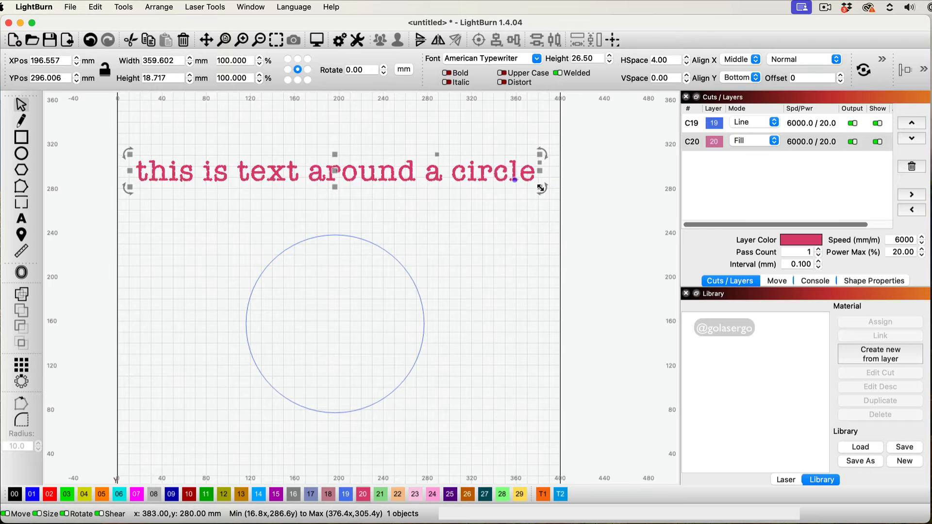
{"action": "left_click_drag", "start_coordinate": [540, 188], "coordinate": [392, 173]}
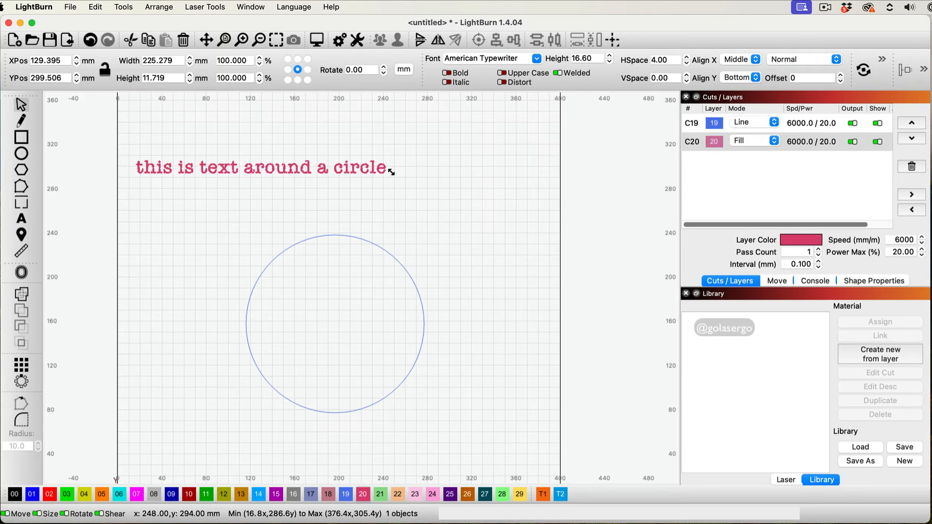
{"action": "left_click", "coordinate": [262, 167]}
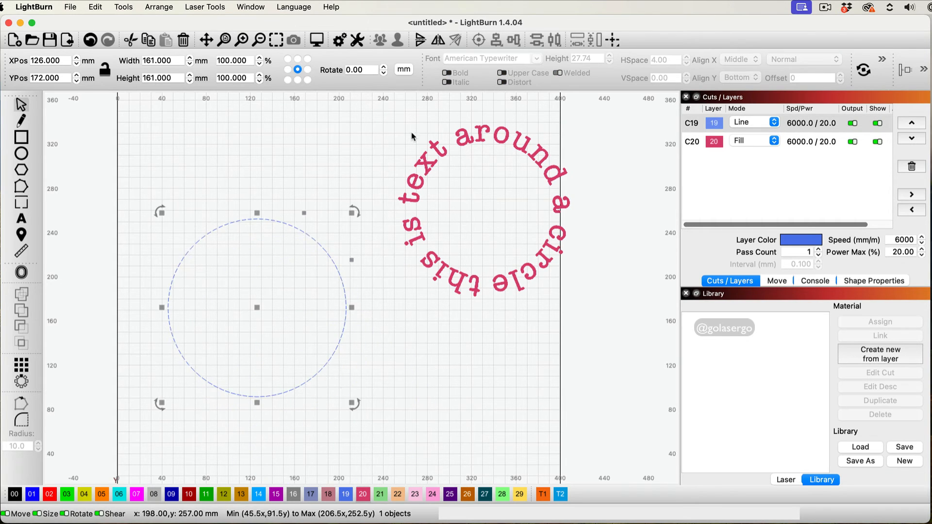
{"action": "mouse_move", "coordinate": [370, 307]}
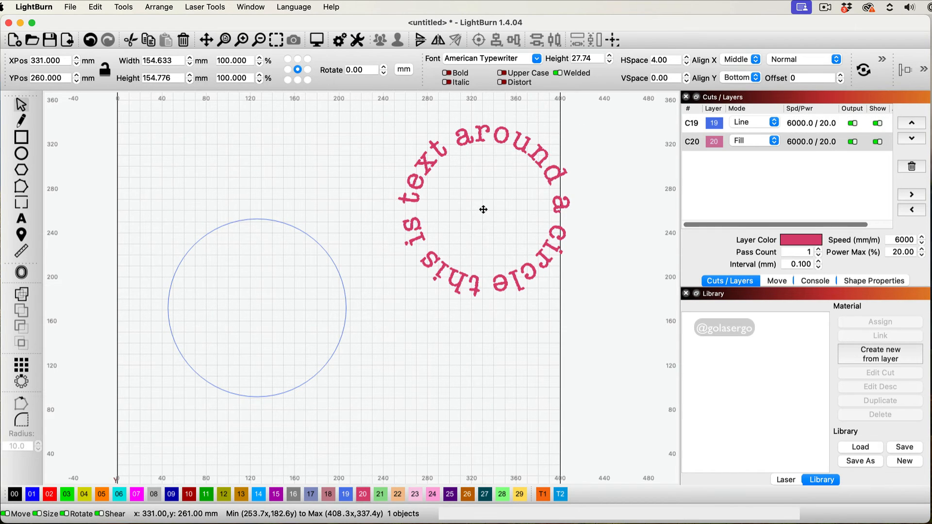
Move the text ring onto the circle, centre it, and scale it up to clear the outline
{"action": "left_click_drag", "start_coordinate": [483, 209], "coordinate": [258, 302]}
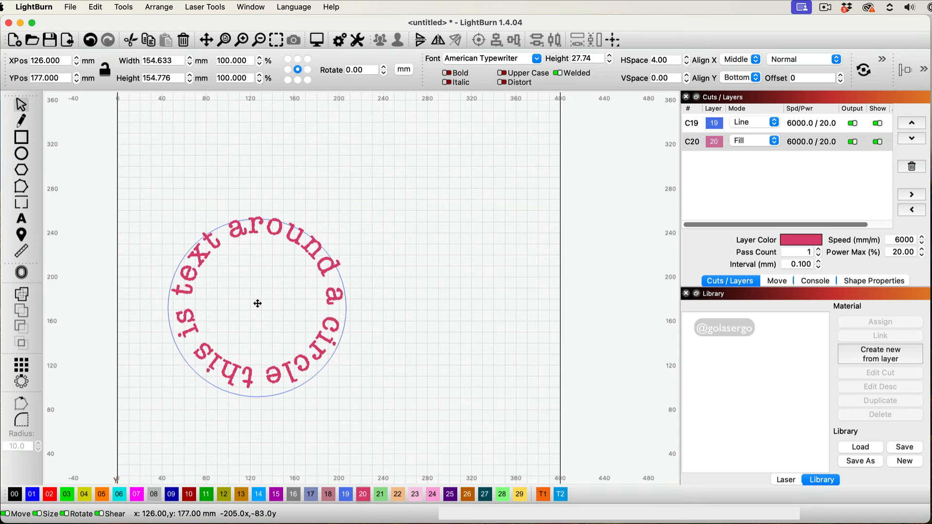
{"action": "left_click_drag", "start_coordinate": [258, 304], "coordinate": [256, 307]}
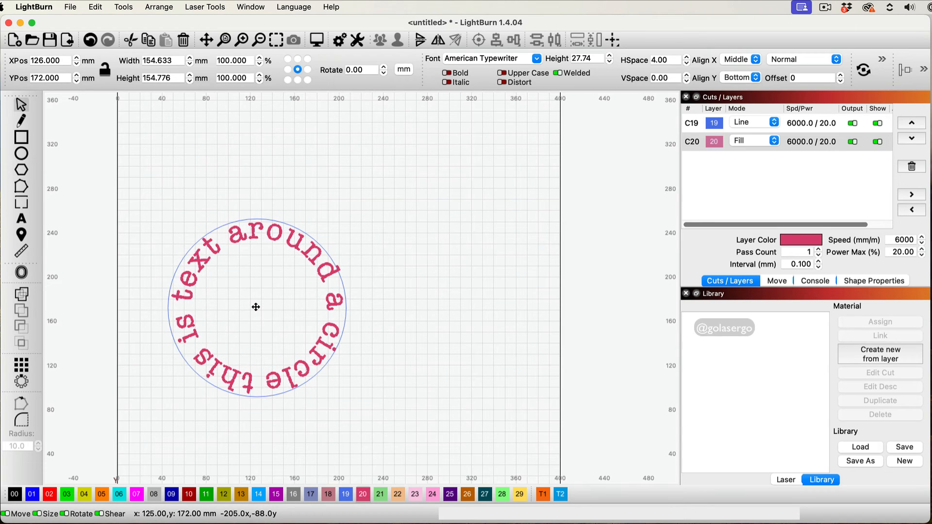
{"action": "left_click", "coordinate": [256, 306]}
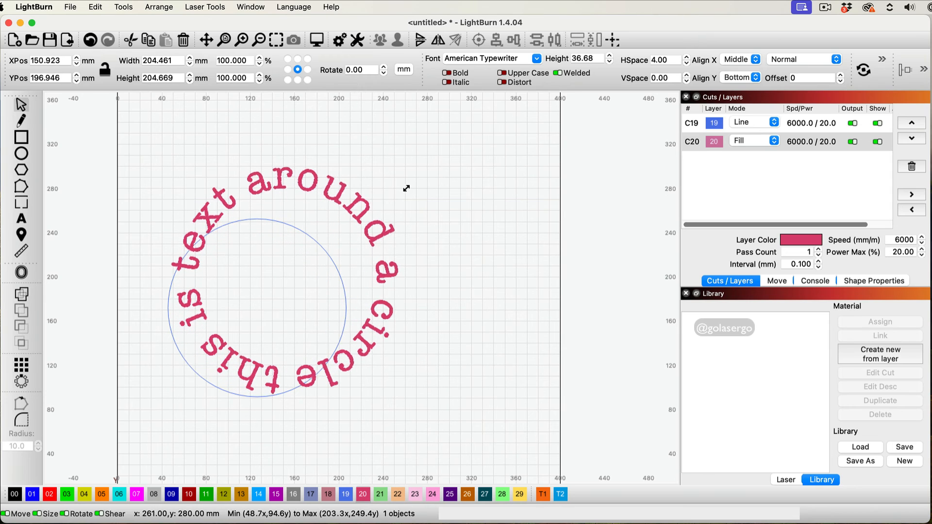
{"action": "left_click_drag", "start_coordinate": [406, 189], "coordinate": [252, 303]}
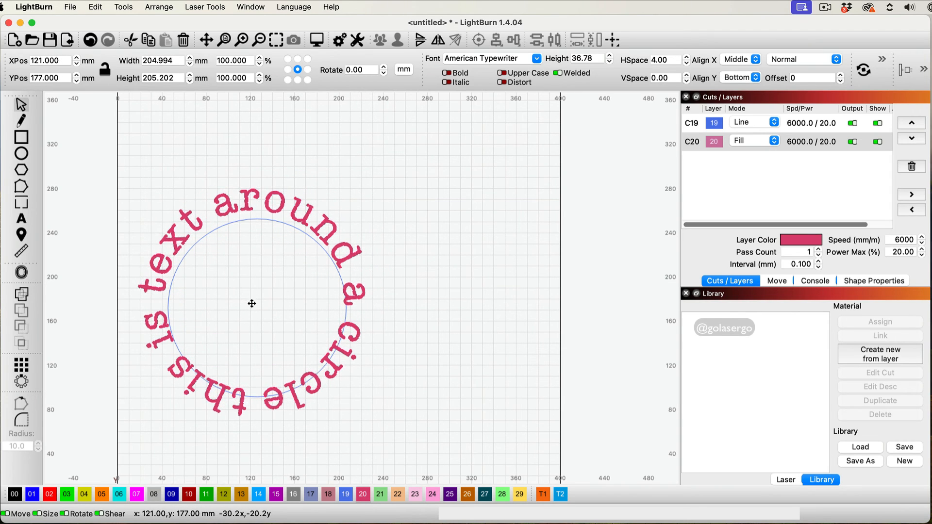
{"action": "left_click_drag", "start_coordinate": [252, 304], "coordinate": [255, 310]}
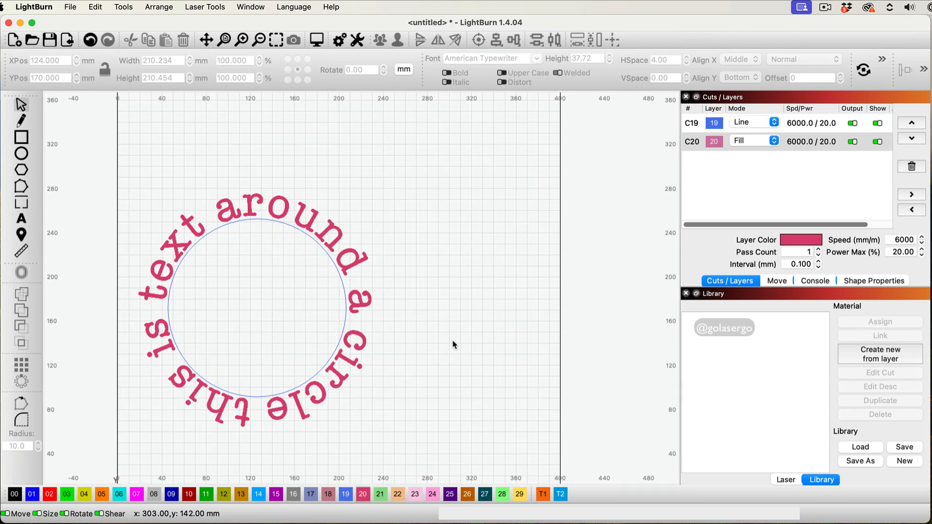
{"action": "mouse_move", "coordinate": [348, 253]}
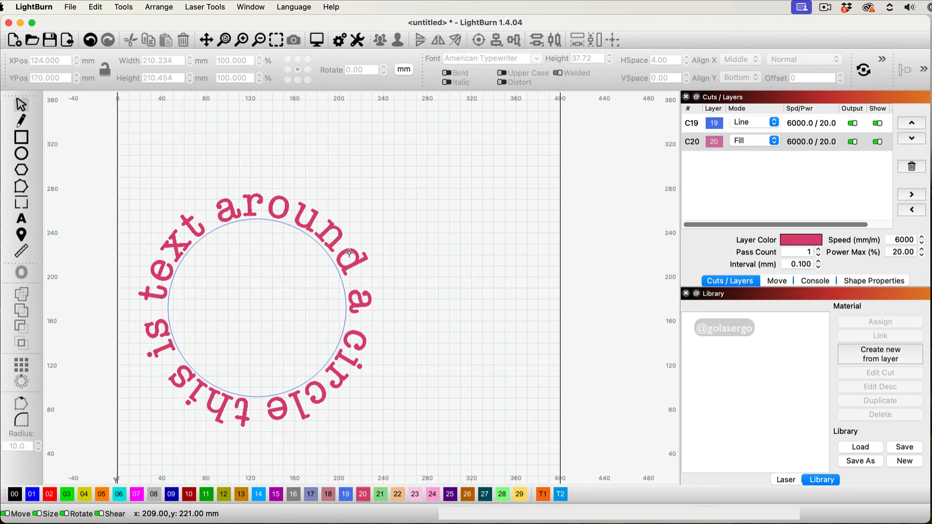